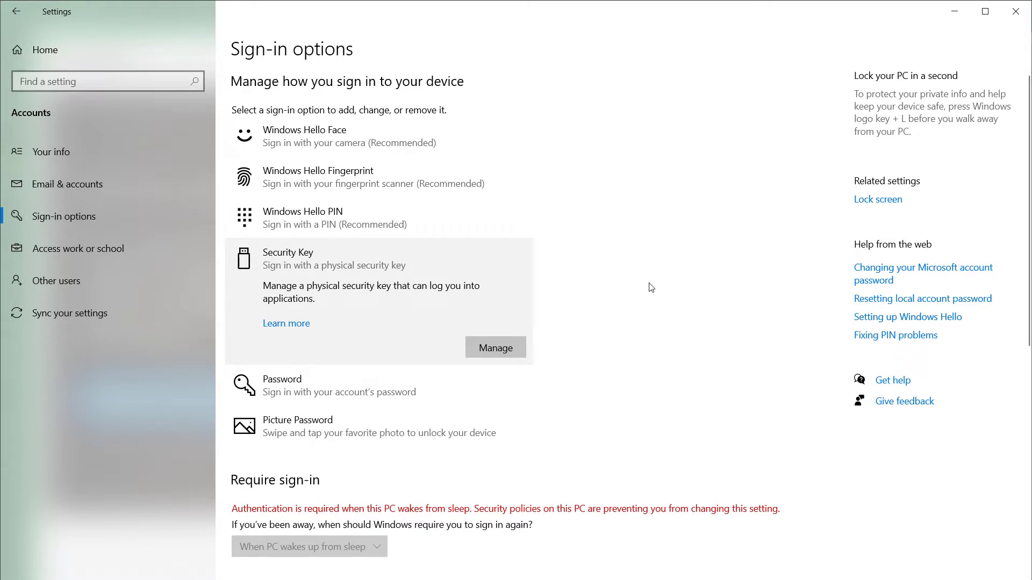
pyautogui.moveTo(636, 287)
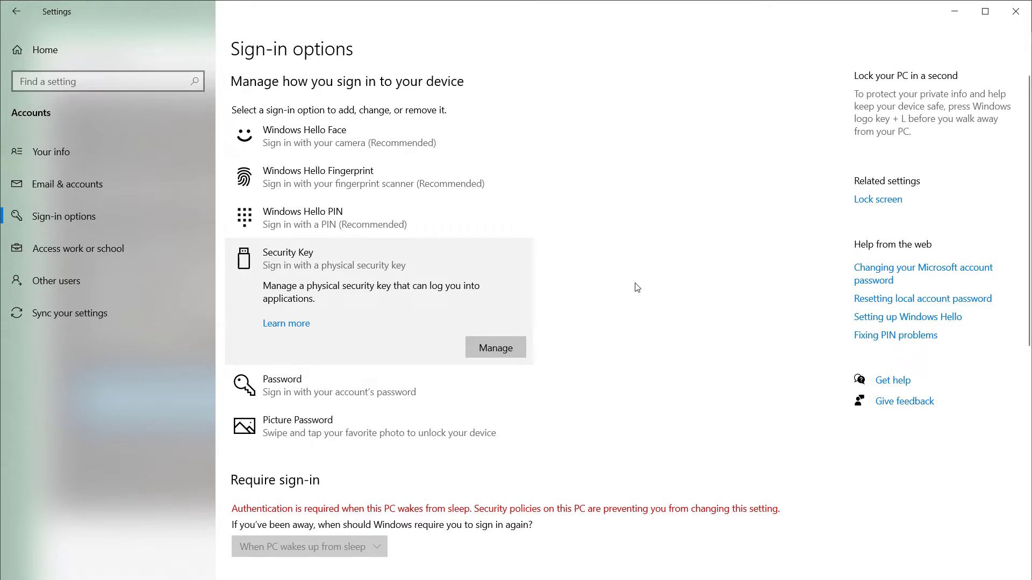
# Create and confirm a PIN for the physical security key from its Manage page.
pyautogui.click(494, 346)
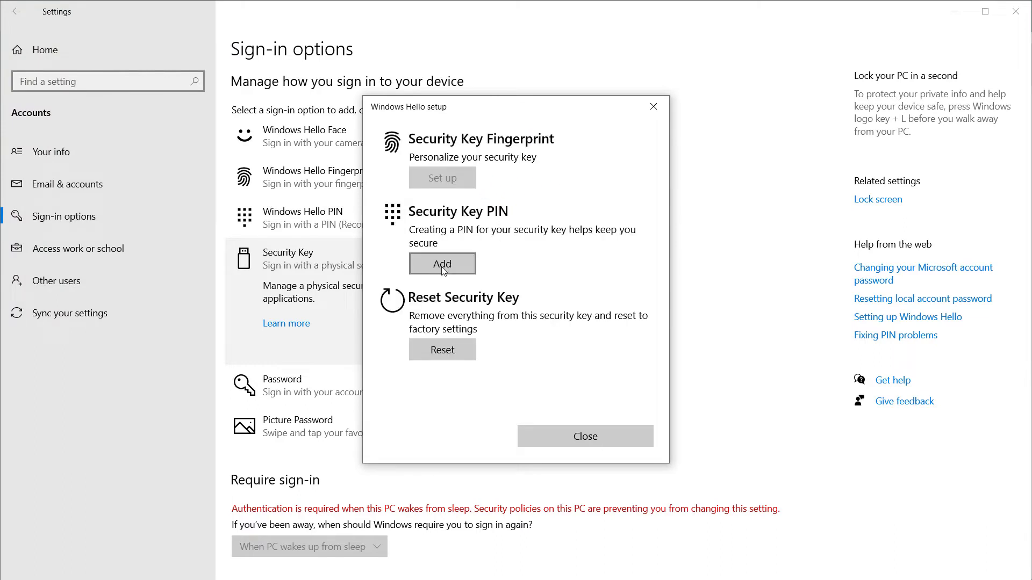
pyautogui.click(442, 263)
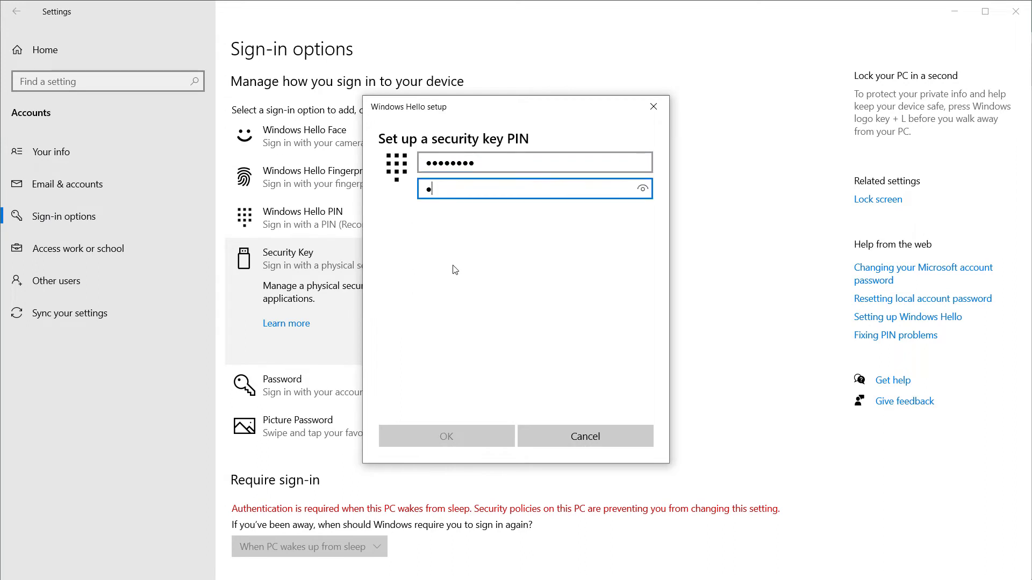
pyautogui.click(446, 435)
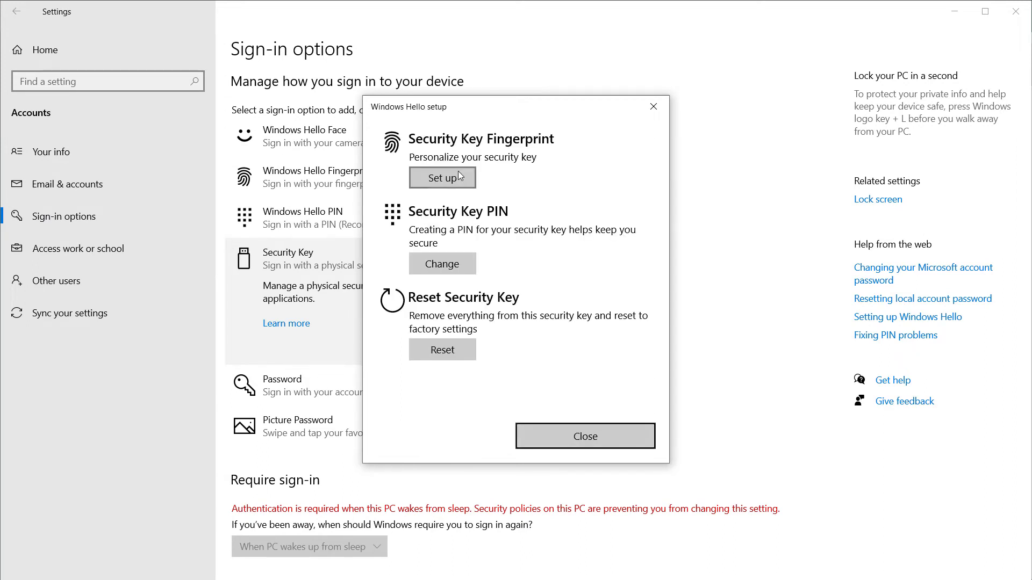
# Enroll a fingerprint on the security key, verifying with the key PIN, and finish setup.
pyautogui.click(443, 178)
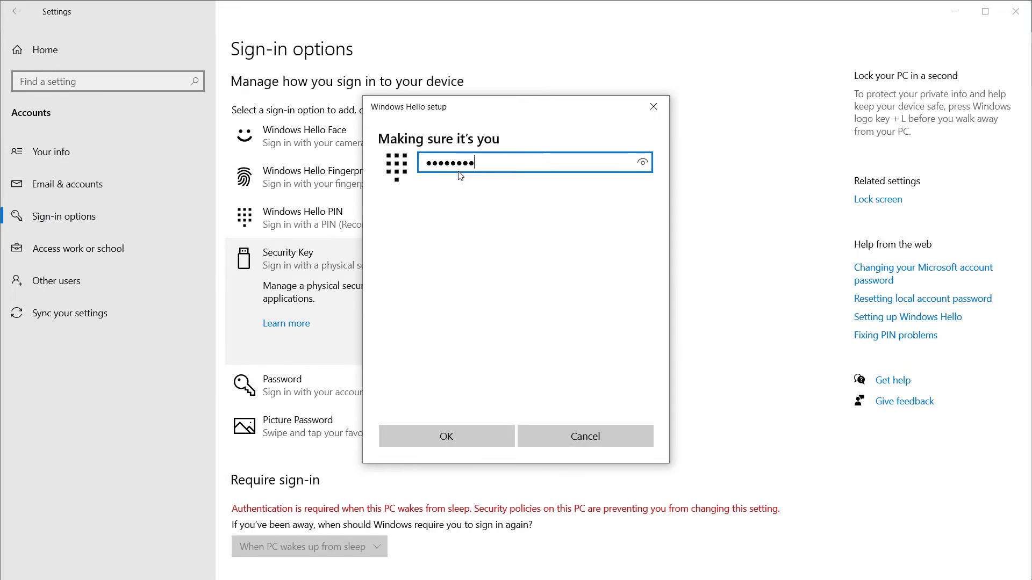
pyautogui.click(446, 436)
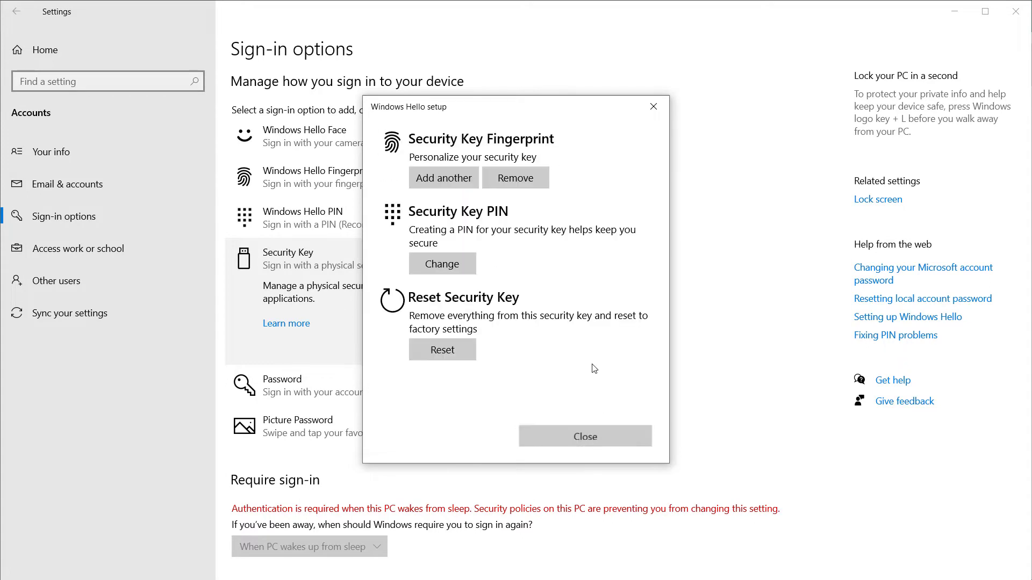
pyautogui.click(584, 436)
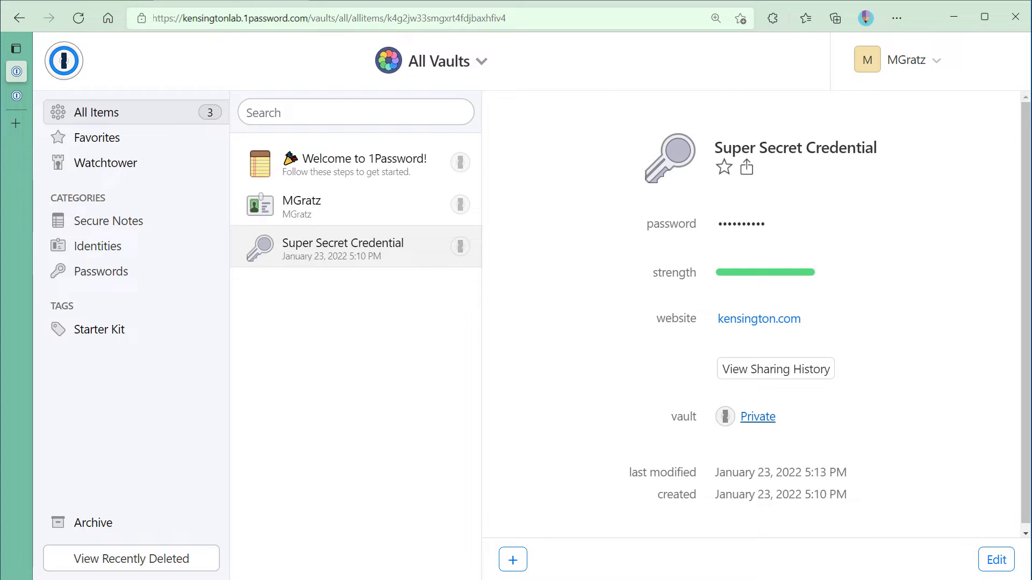
# Reach the two-factor authentication settings from the 1Password account profile.
pyautogui.click(914, 59)
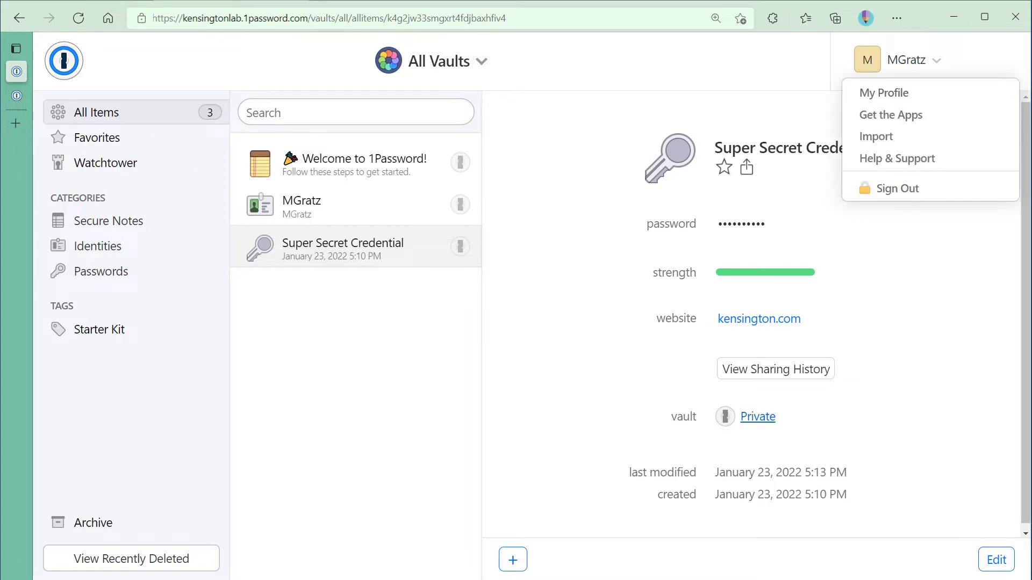
pyautogui.moveTo(835, 89)
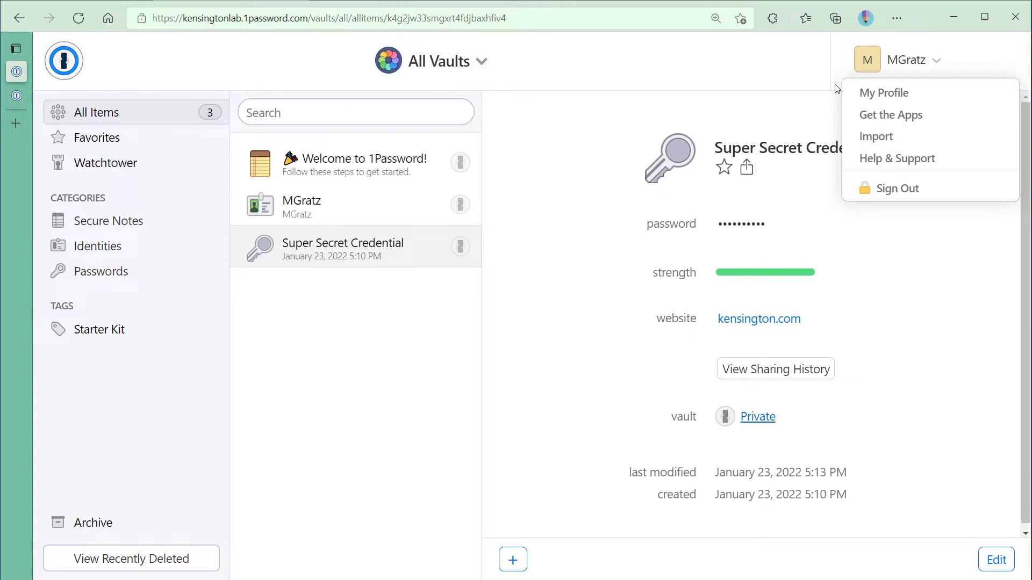
pyautogui.click(885, 92)
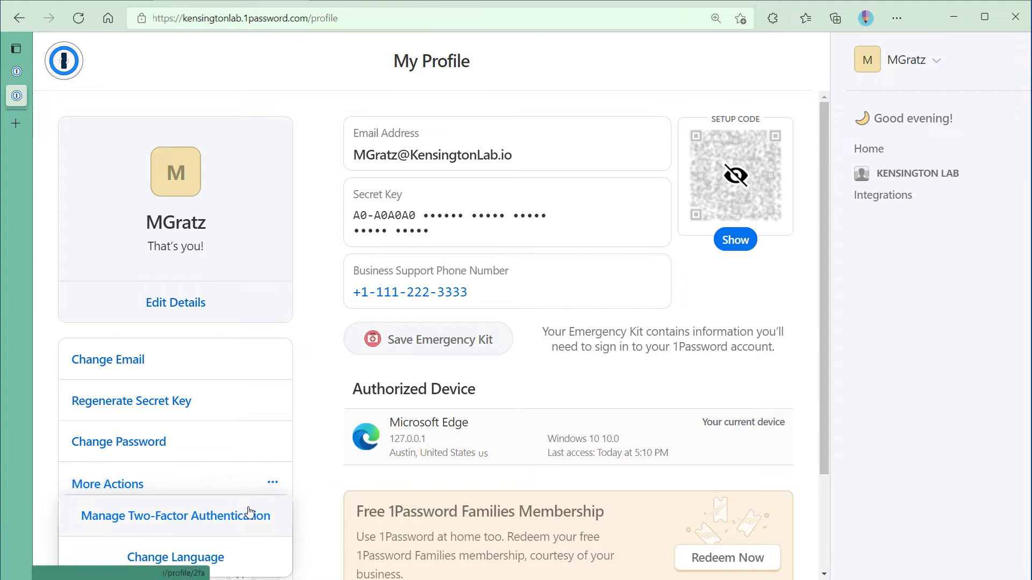
pyautogui.click(175, 516)
pyautogui.write('VeriM')
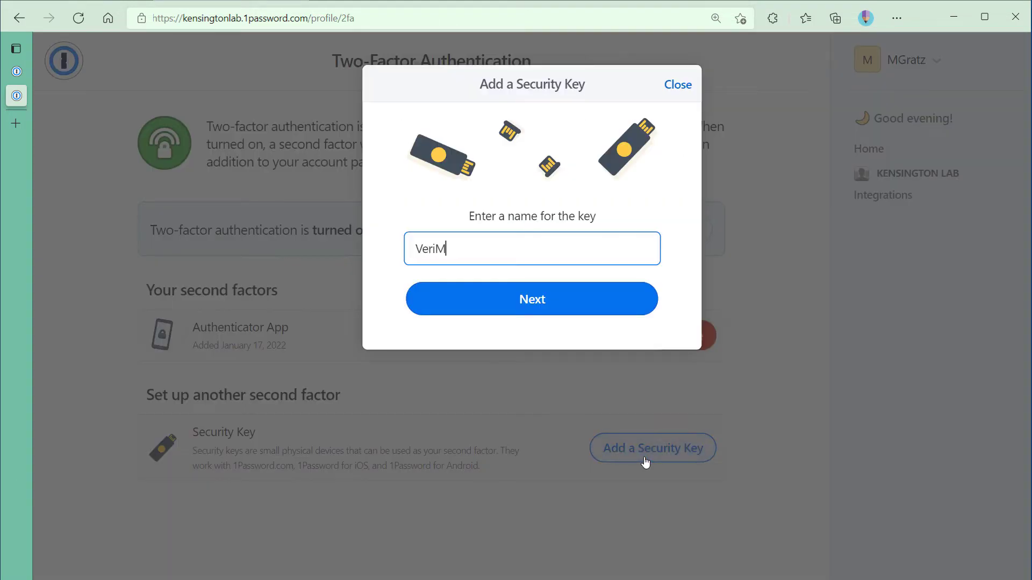
# Register the plugged-in VeriMark Guard key as a second factor and finish.
pyautogui.click(531, 298)
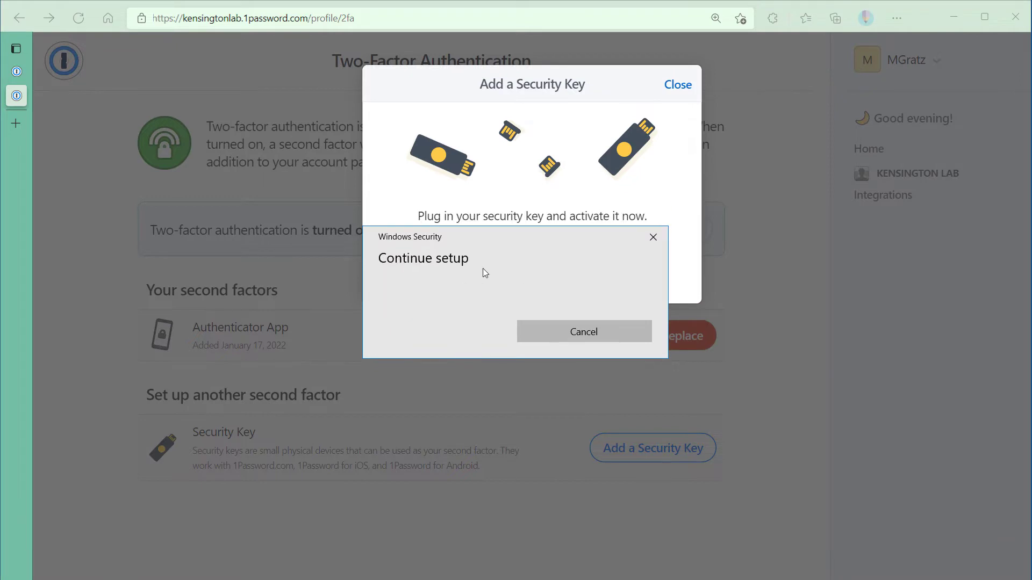
pyautogui.click(584, 331)
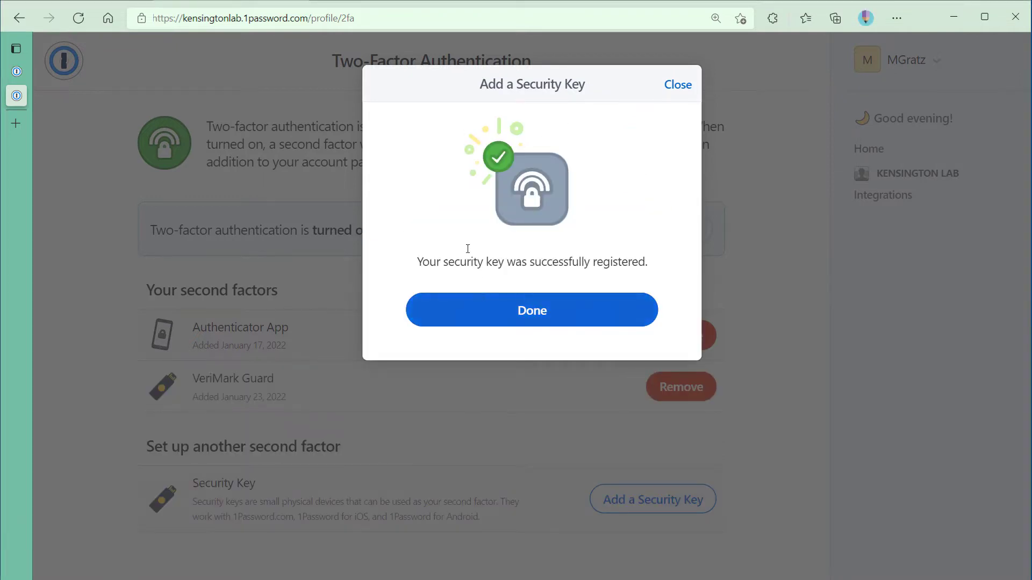
pyautogui.click(530, 311)
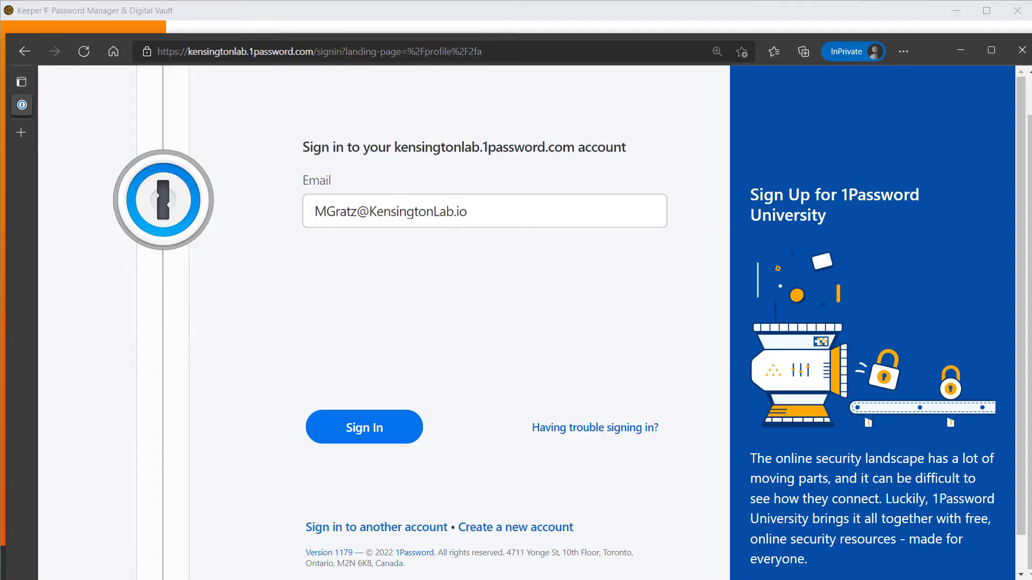
# Sign in to the 1Password account from its sign-in page.
pyautogui.click(364, 428)
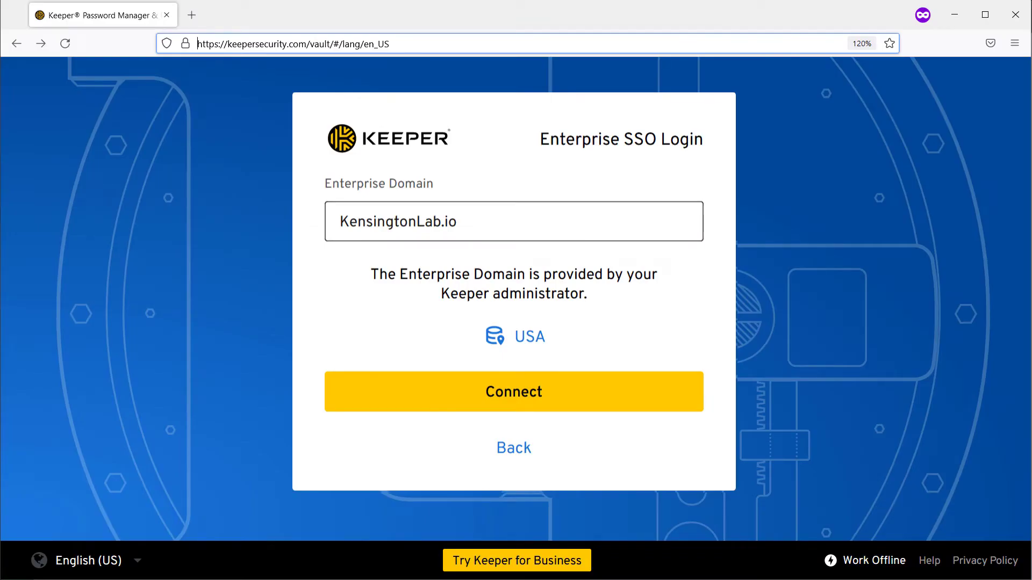
# Connect to the KensingtonLab.io domain and view the account's security info in My Sign-Ins.
pyautogui.click(513, 392)
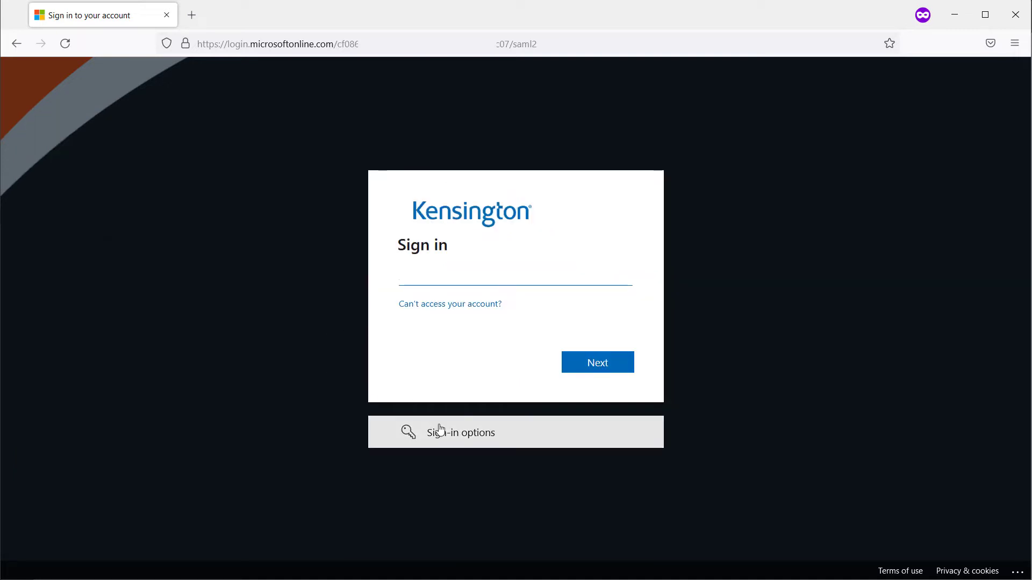
pyautogui.click(460, 432)
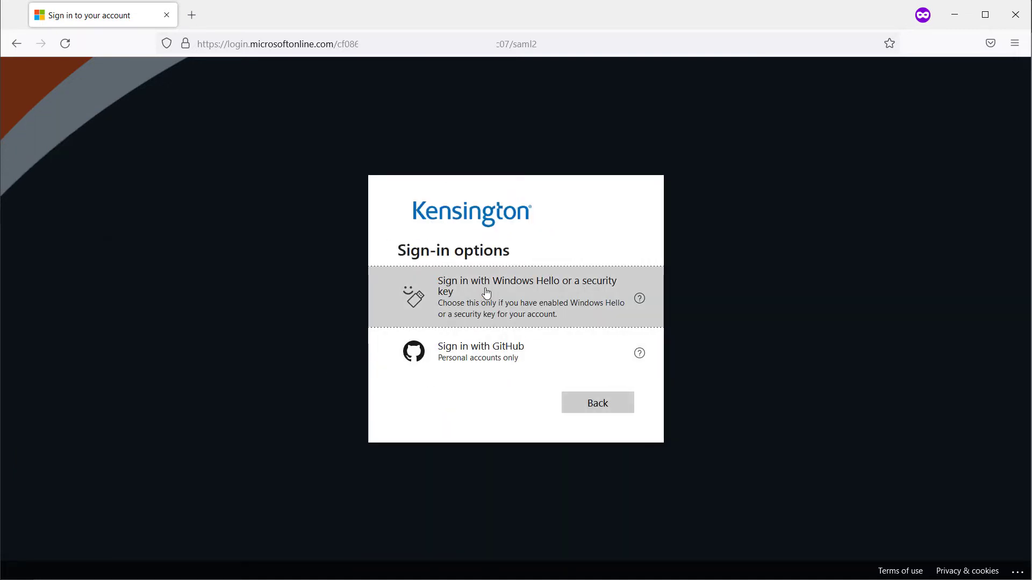
pyautogui.click(526, 297)
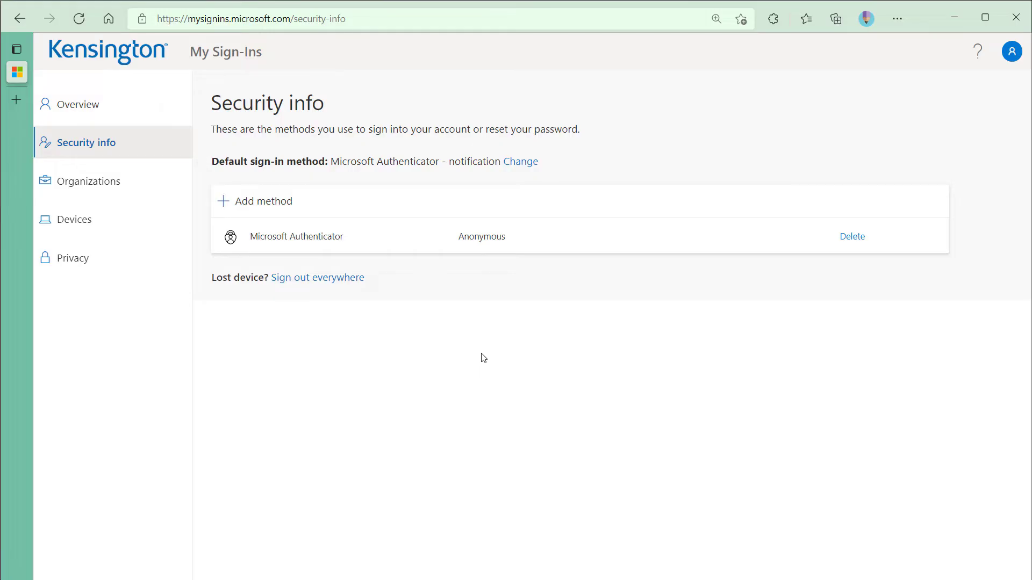
pyautogui.moveTo(476, 342)
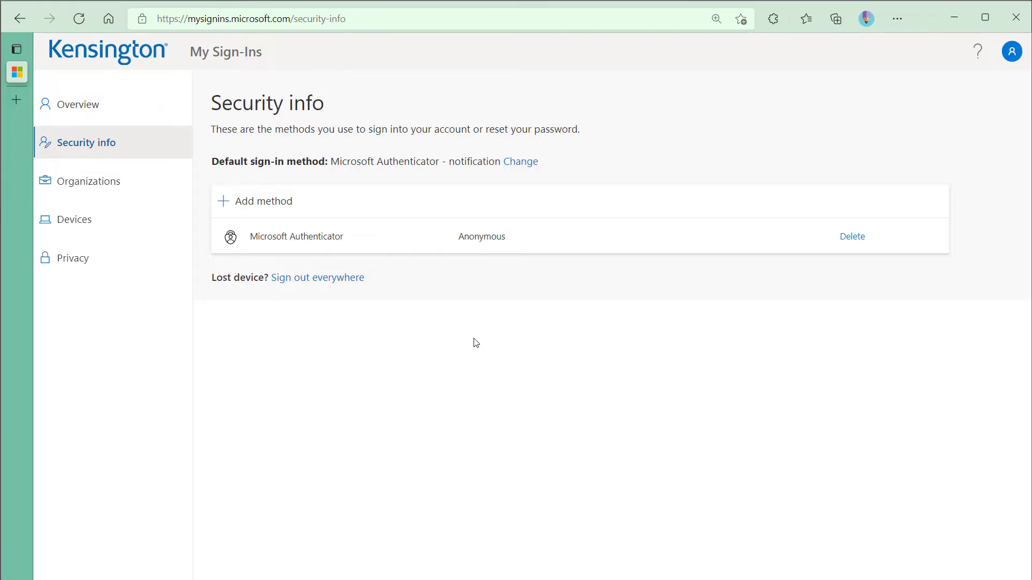
pyautogui.moveTo(481, 338)
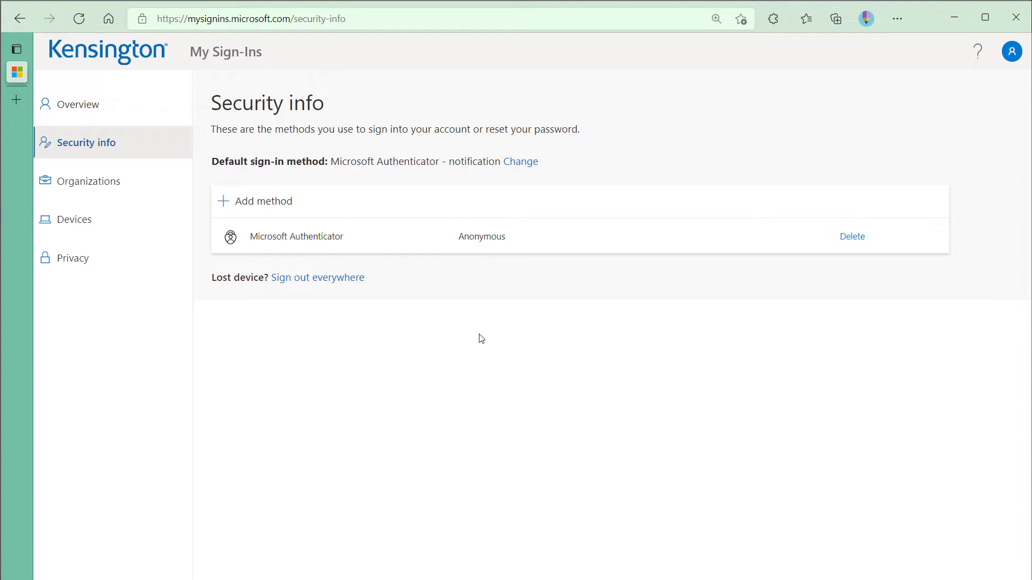
pyautogui.moveTo(481, 328)
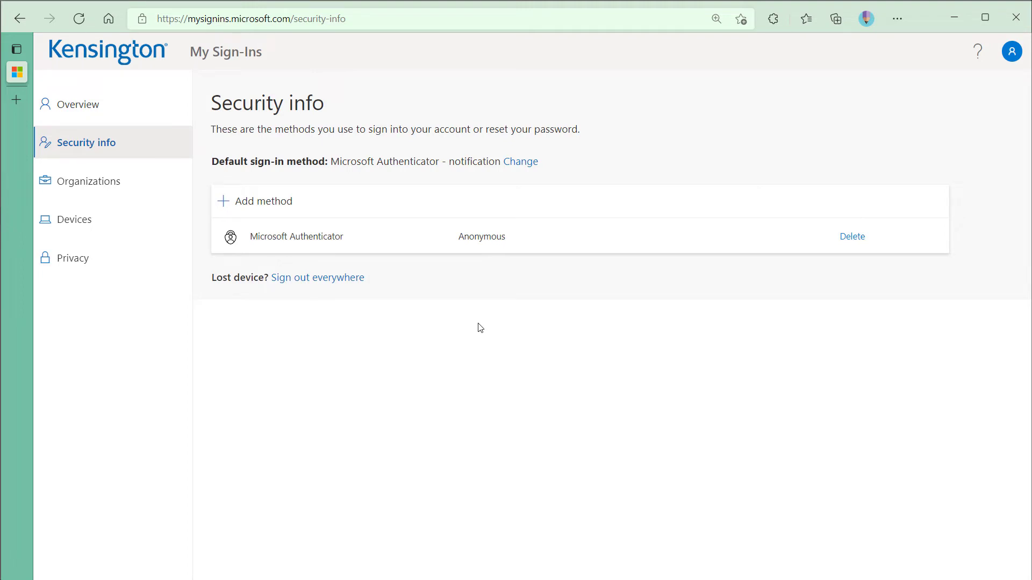
pyautogui.moveTo(278, 202)
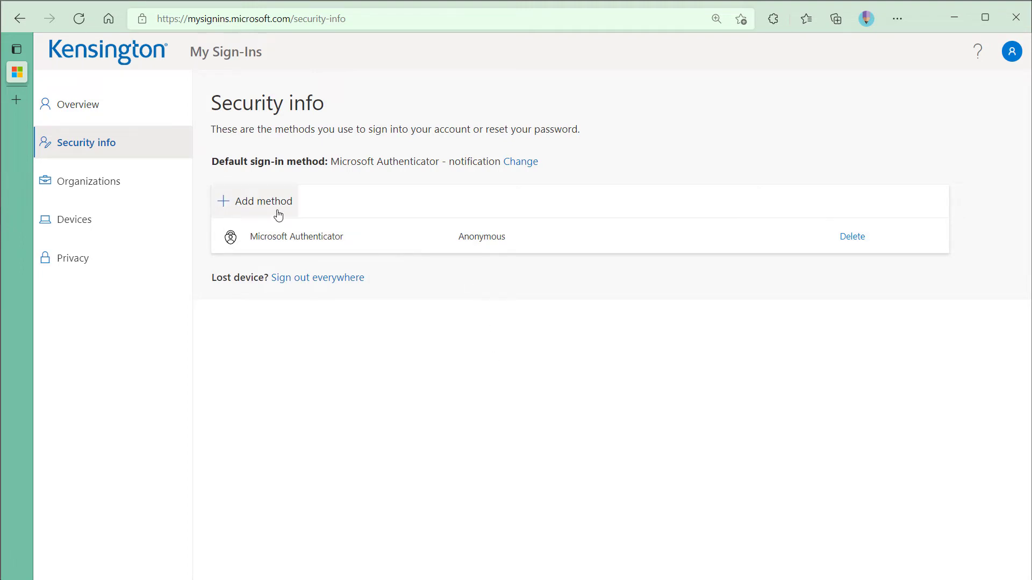
# Add a USB security key as a new sign-in method, launching Windows key setup.
pyautogui.click(263, 200)
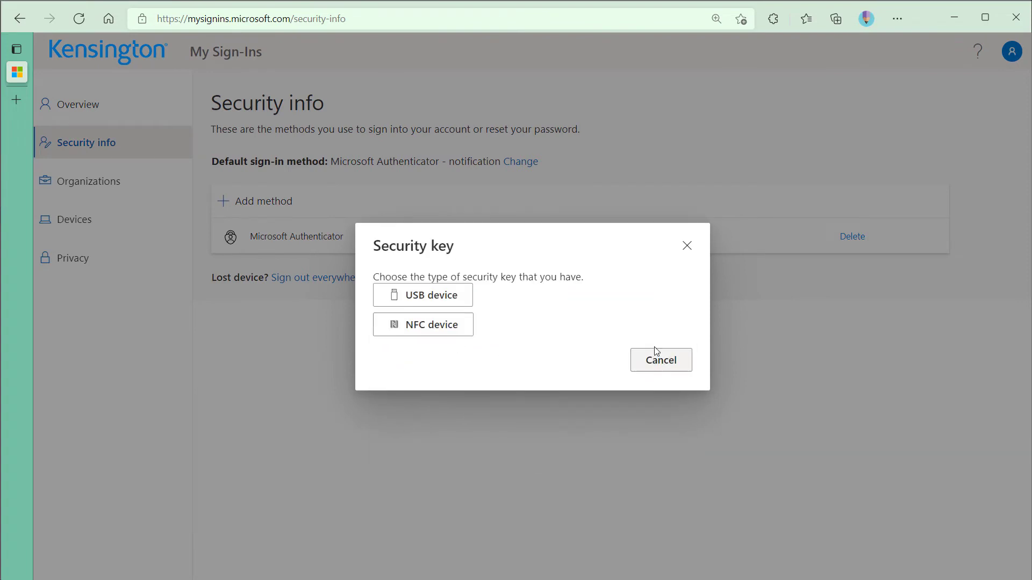
pyautogui.click(422, 296)
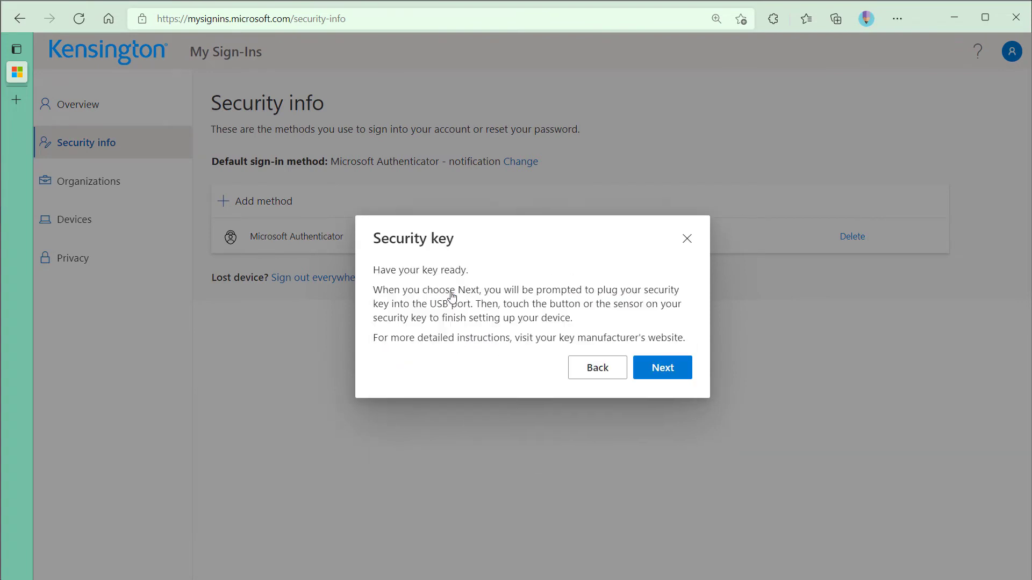
pyautogui.click(662, 367)
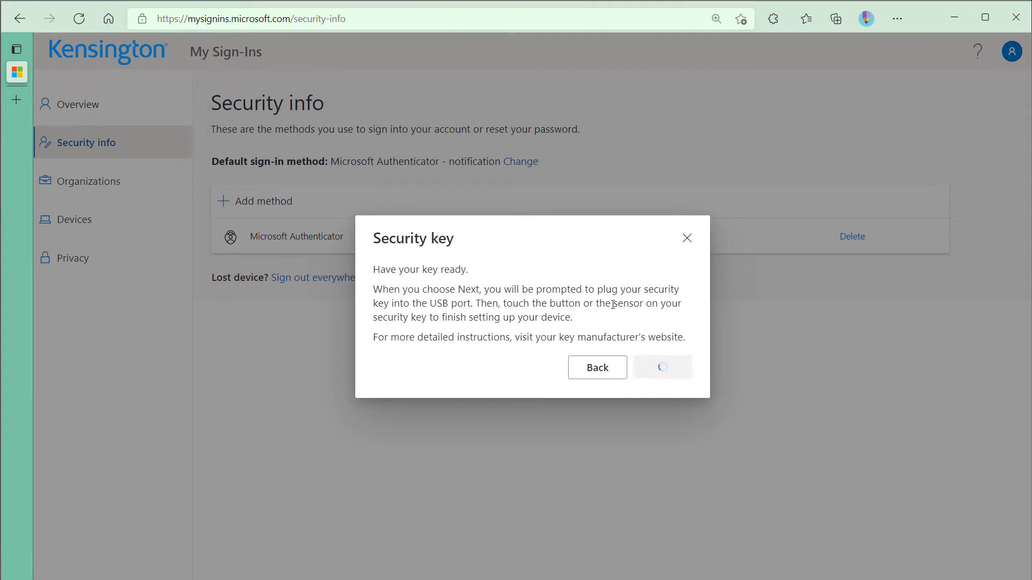
pyautogui.click(662, 367)
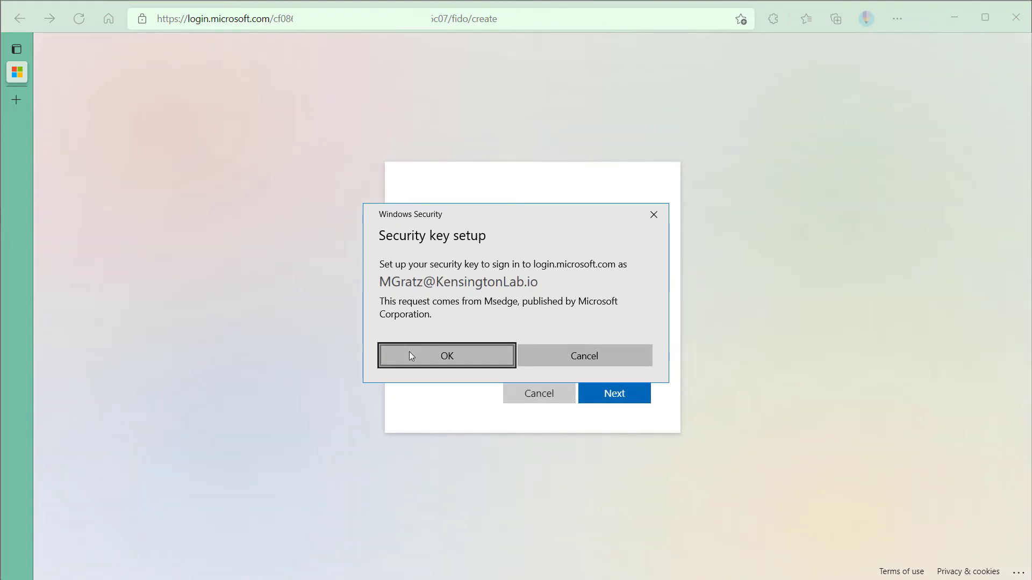
# Approve the Windows Security prompts and save the key as VeriMark Guard.
pyautogui.click(446, 355)
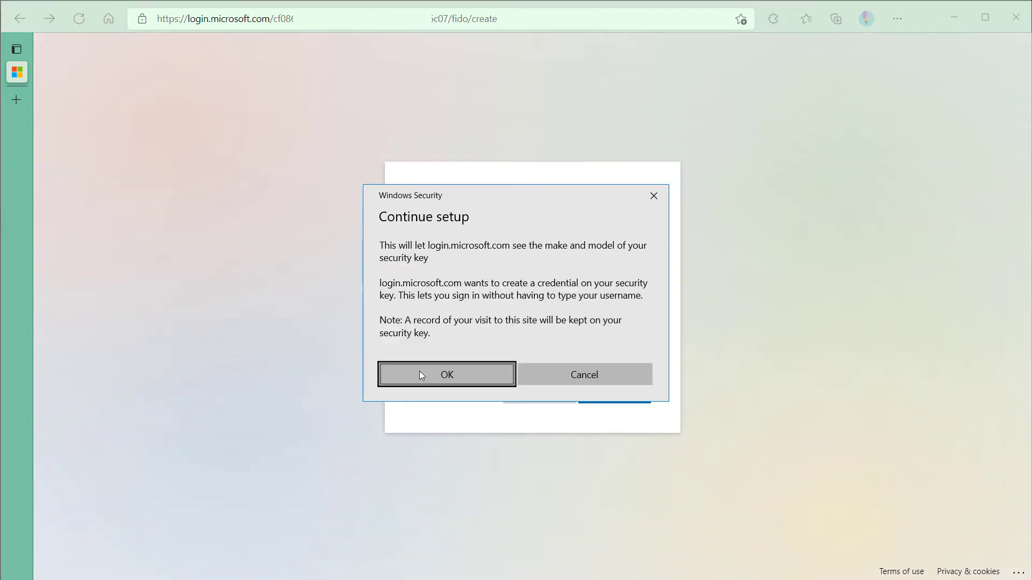
pyautogui.click(446, 375)
pyautogui.write('VeriMark Guard')
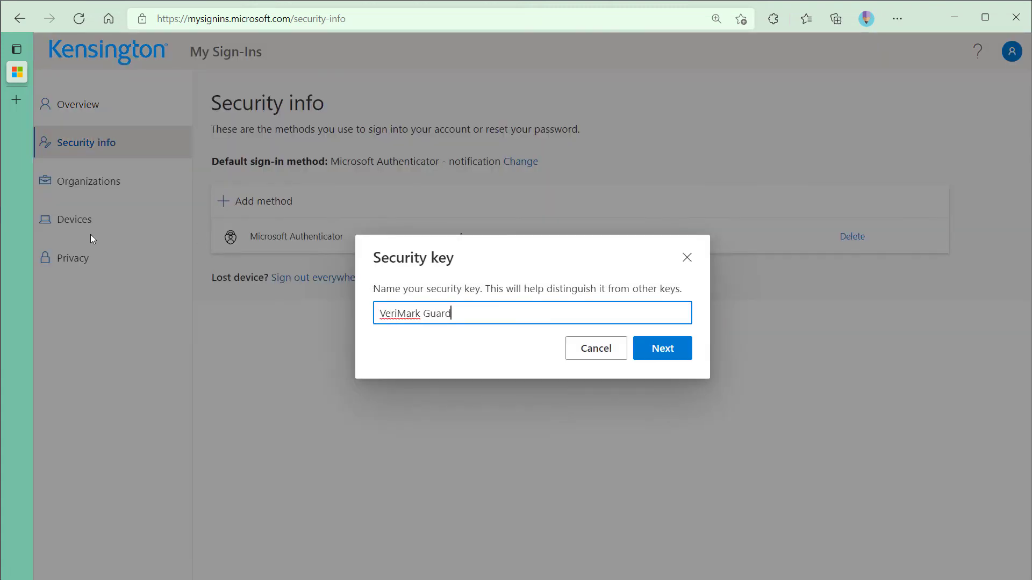
pyautogui.click(661, 348)
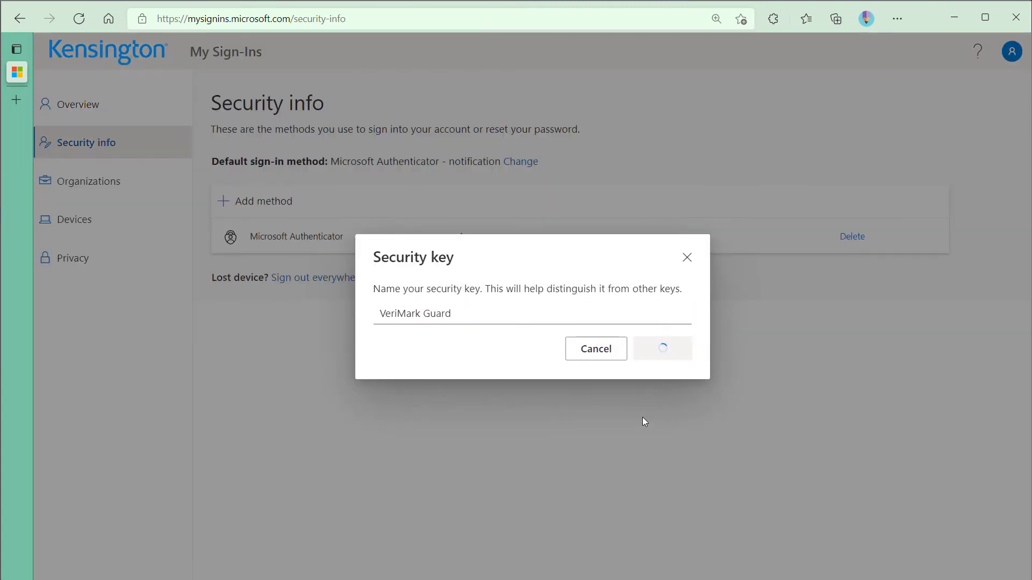
pyautogui.click(661, 348)
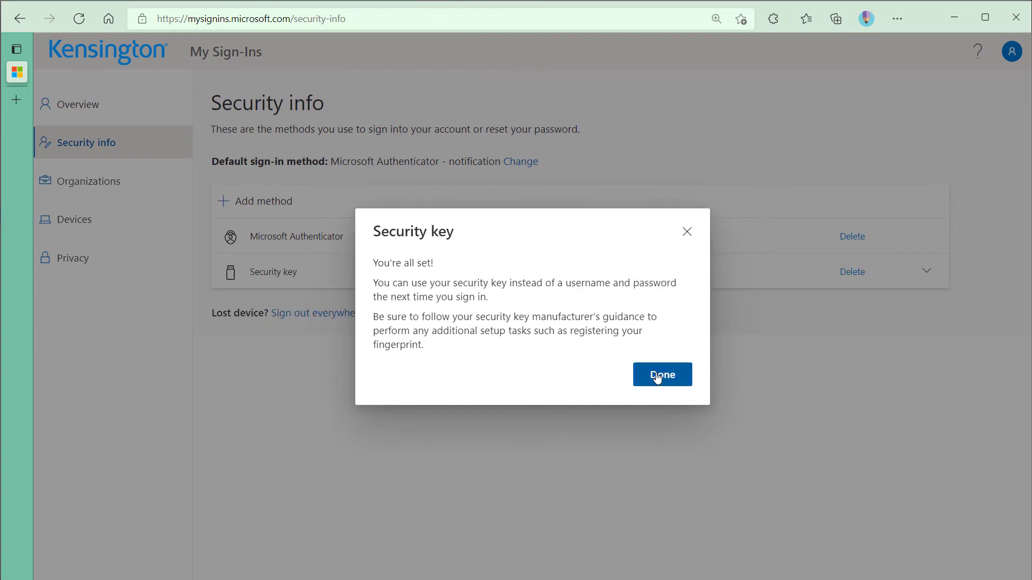
pyautogui.click(662, 374)
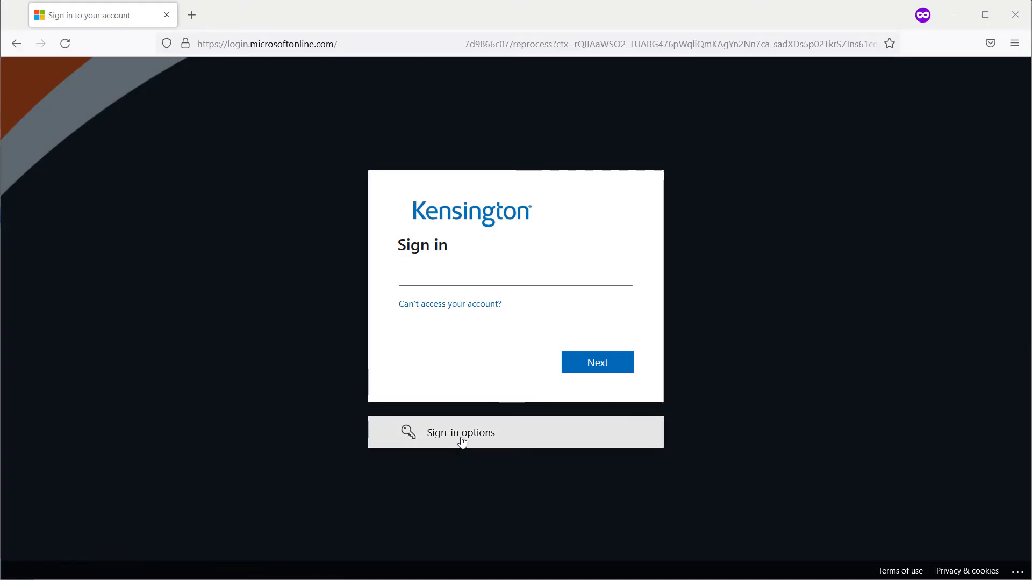
# Sign in through Microsoft with the security key option to load Keeper's vault.
pyautogui.click(460, 432)
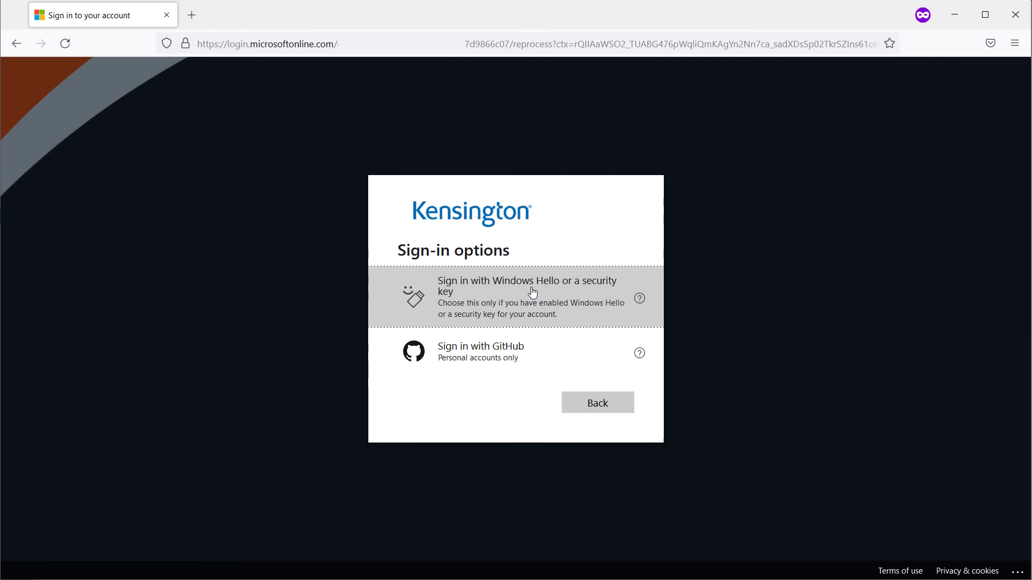
pyautogui.click(527, 287)
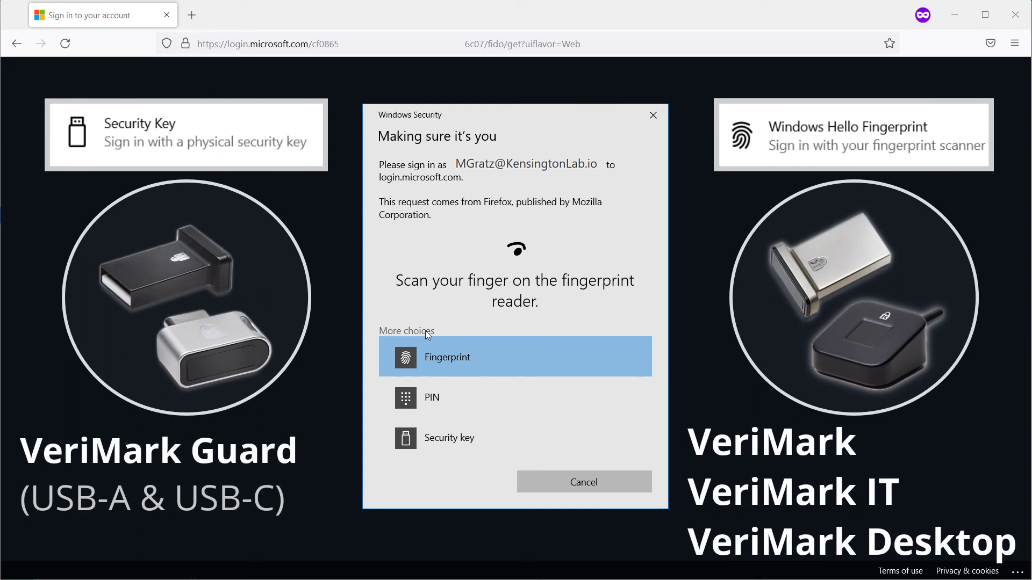
pyautogui.click(583, 482)
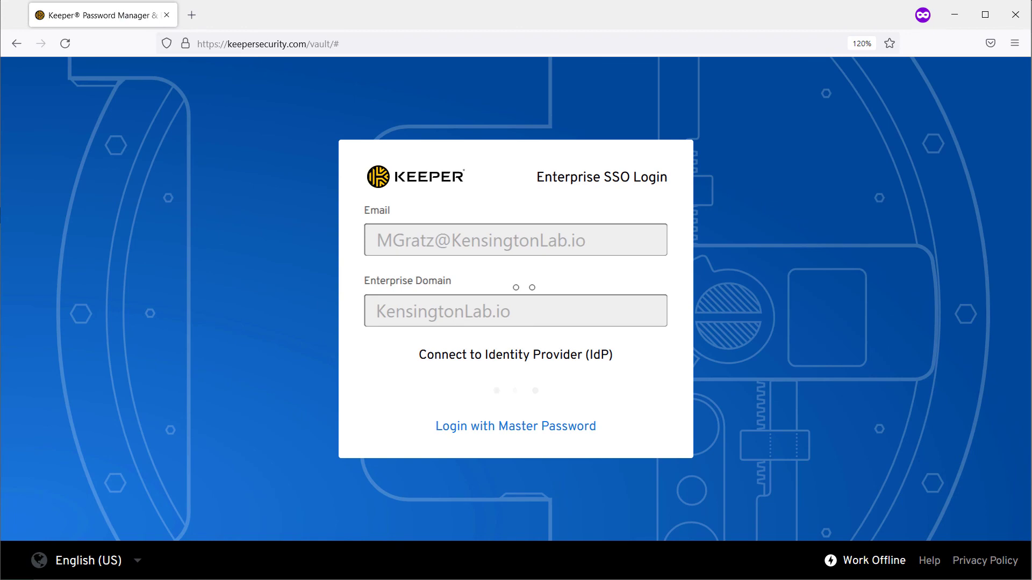
pyautogui.click(515, 355)
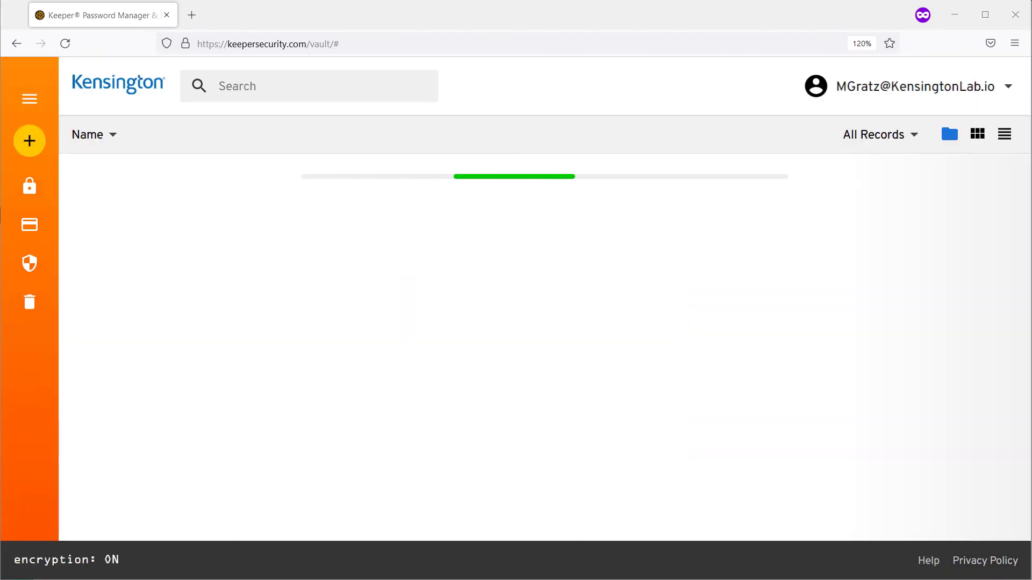